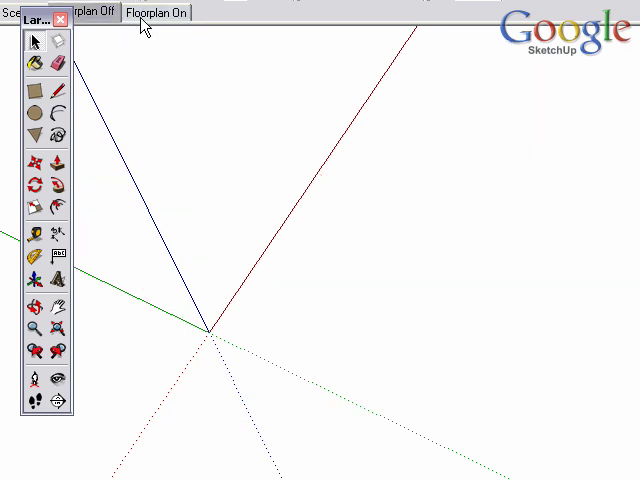
Switch to the 'Floorplan On' scene so the CAD floor plan shows.
click(156, 12)
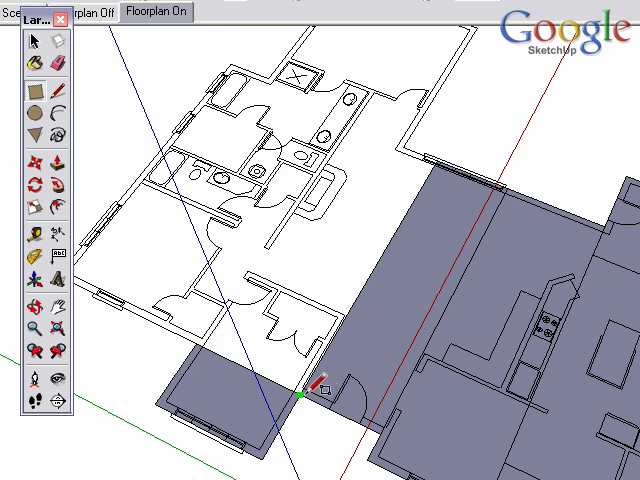
mouse_move(230, 60)
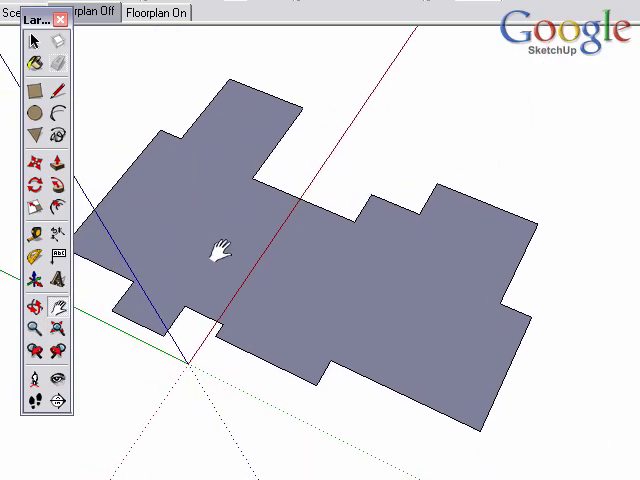
Toggle the floor plan scene to show walls and fixtures over the footprint face.
click(156, 12)
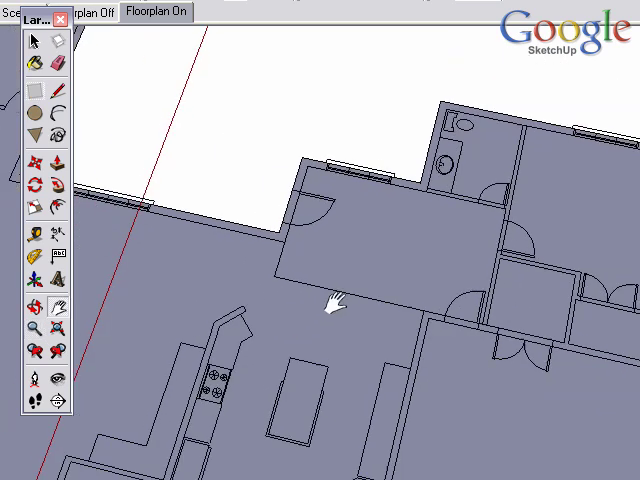
Trace kitchen wall edges onto the floor face, ending at the doorway corner.
drag(336, 304, 436, 280)
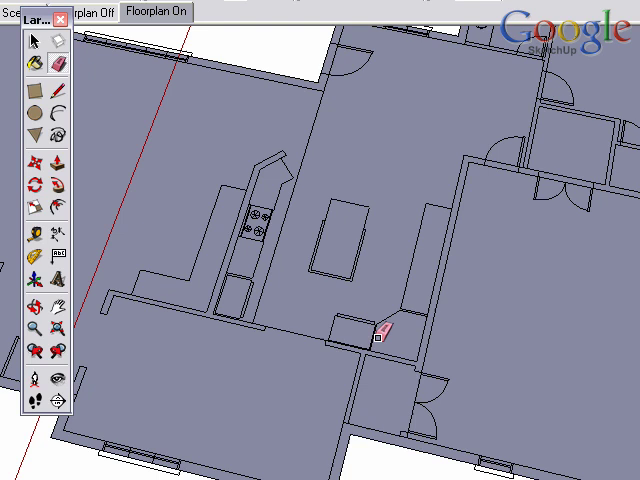
mouse_move(316, 190)
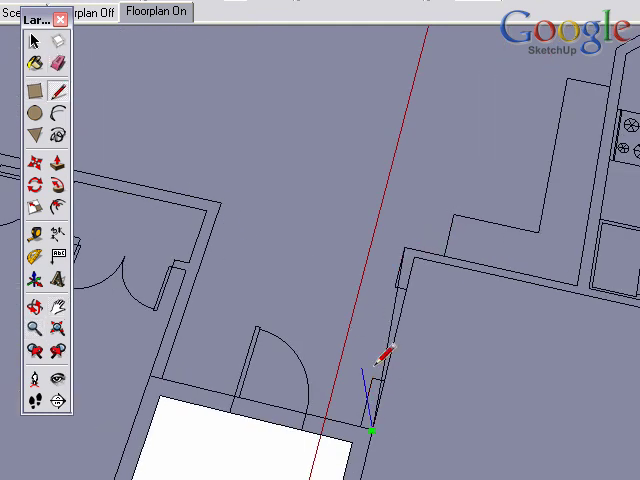
click(156, 12)
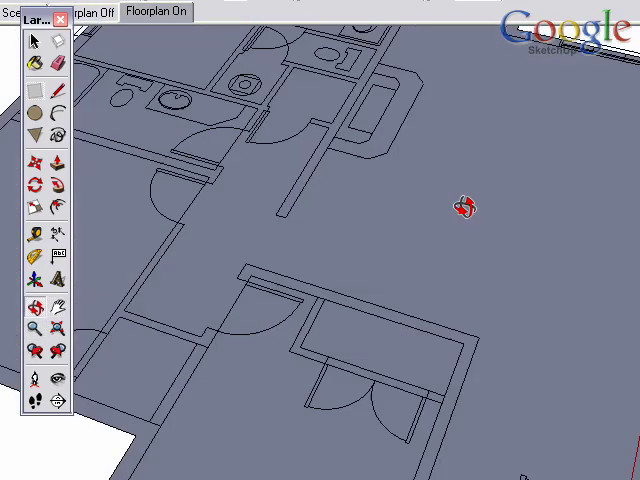
Trace bathroom and hallway wall edges, checking them with the floor plan hidden.
click(90, 12)
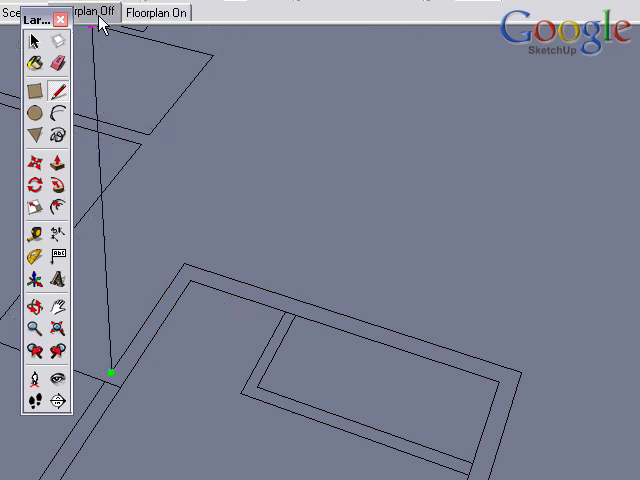
click(156, 12)
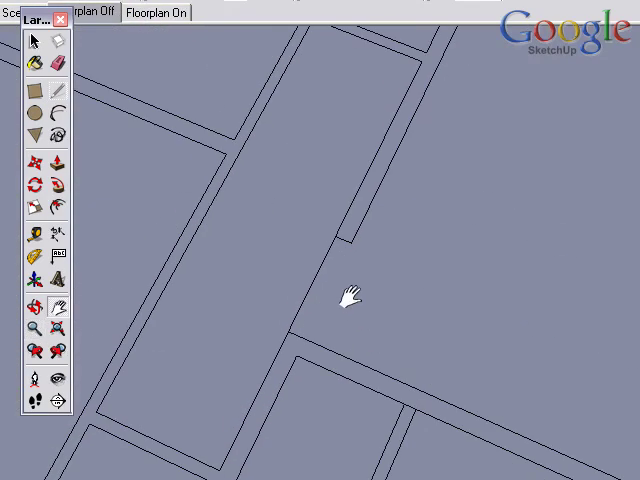
drag(344, 296, 396, 184)
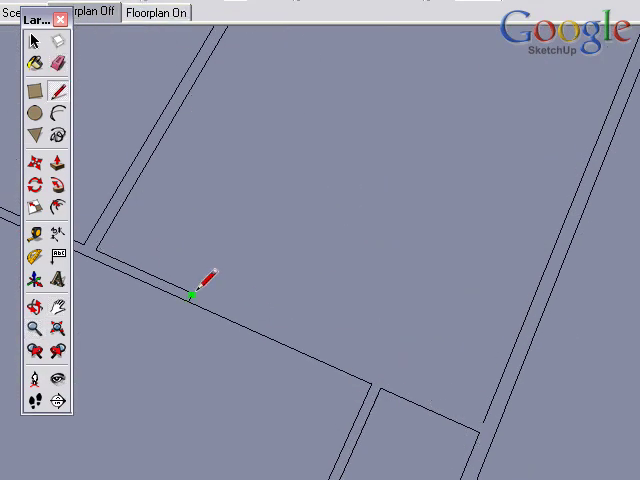
click(156, 12)
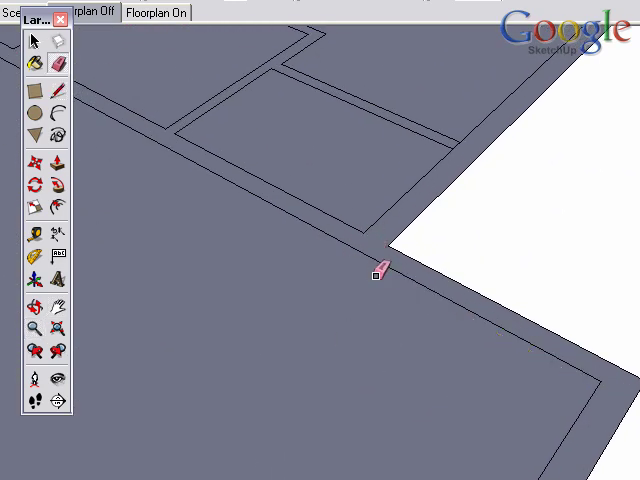
Erase stray edges along the outer wall and move on to the next room.
drag(378, 270, 484, 296)
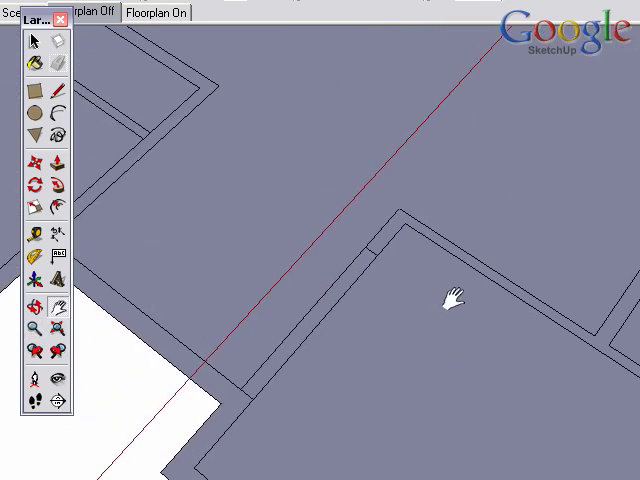
drag(448, 298, 308, 318)
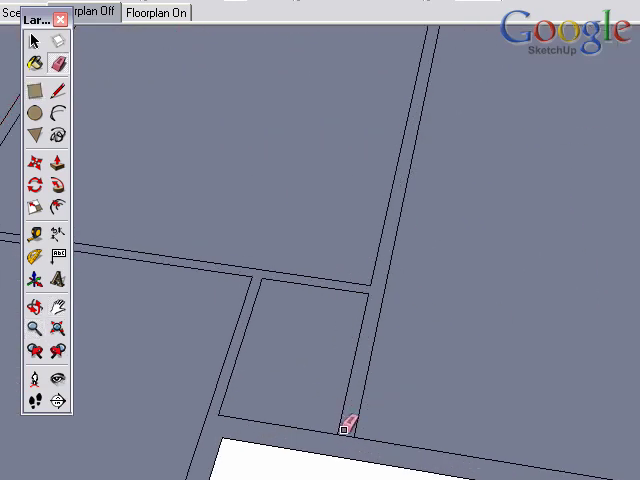
Erase a leftover edge, then orbit to view the raised full-height walls.
click(156, 12)
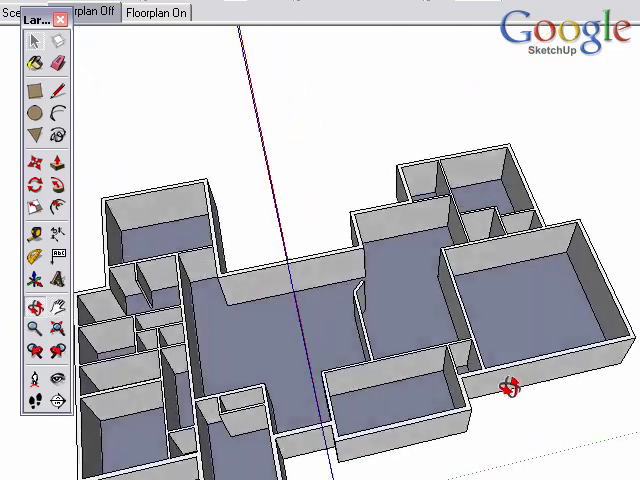
drag(510, 388, 250, 296)
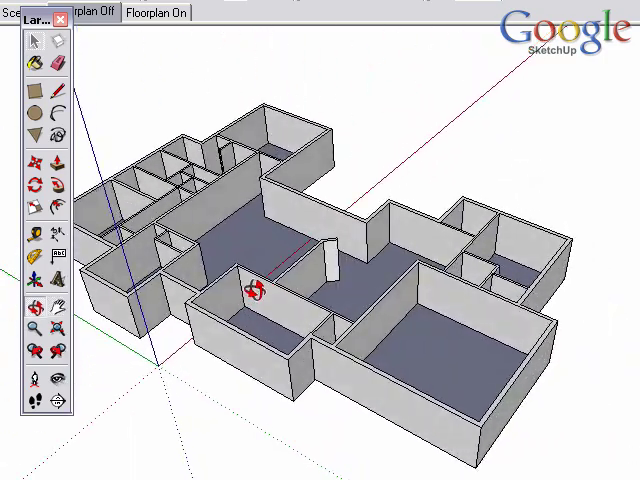